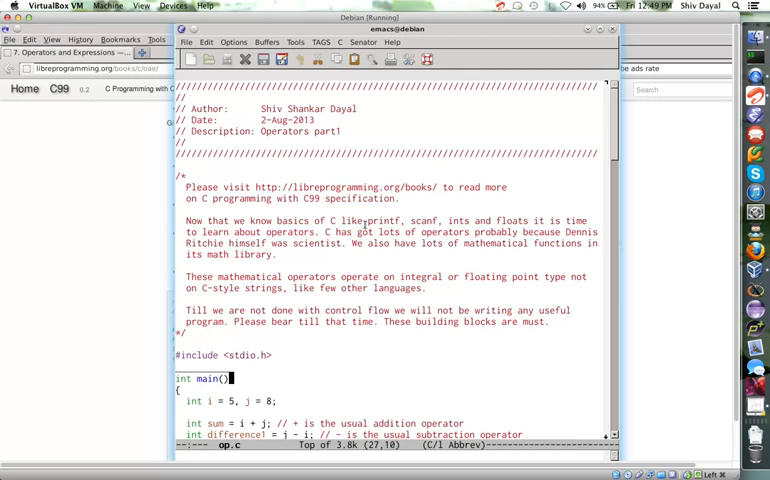
- Scroll op.c down to review the operator code while the terminal shows sum=13 difference1=-3
scroll(down, 3)
text(mak)
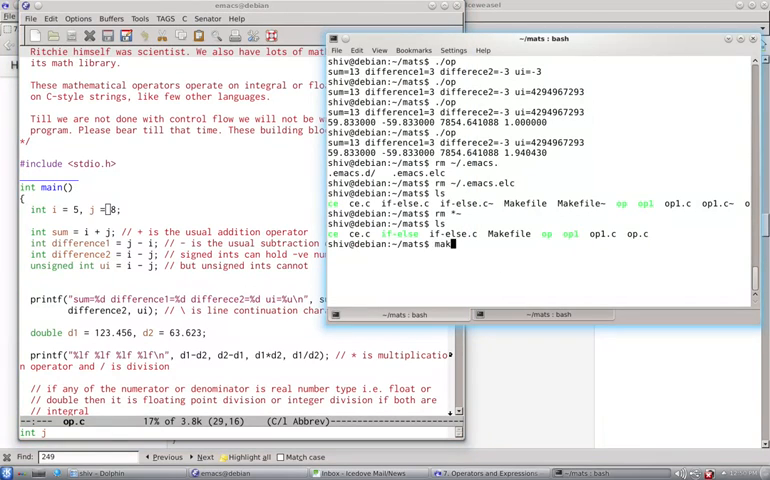
key(Return)
text(./)
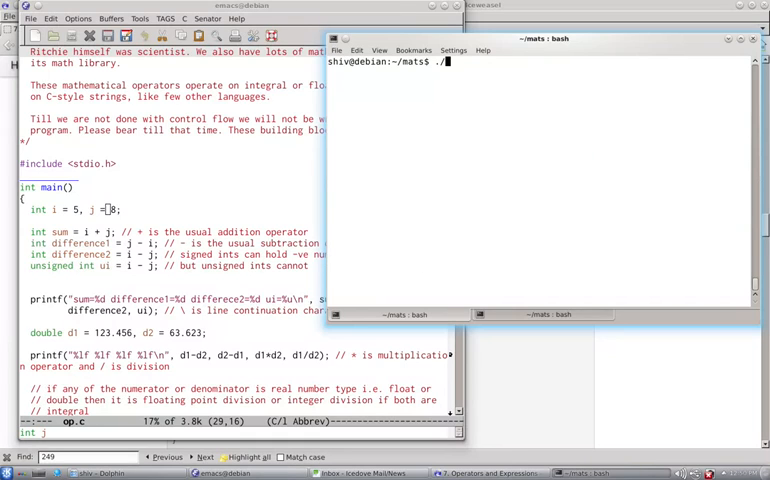
key(Return)
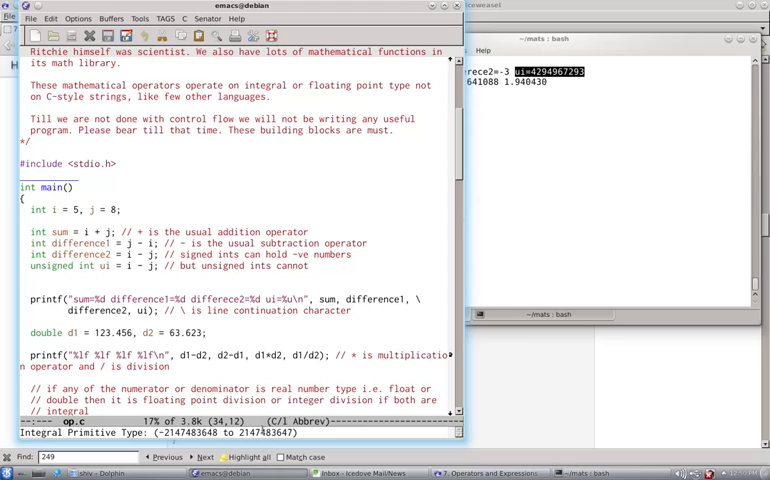
mouse_move(524, 132)
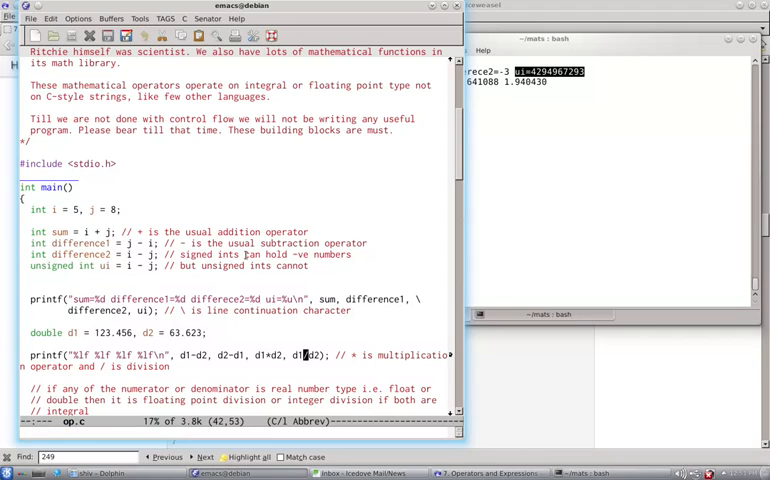
click(202, 356)
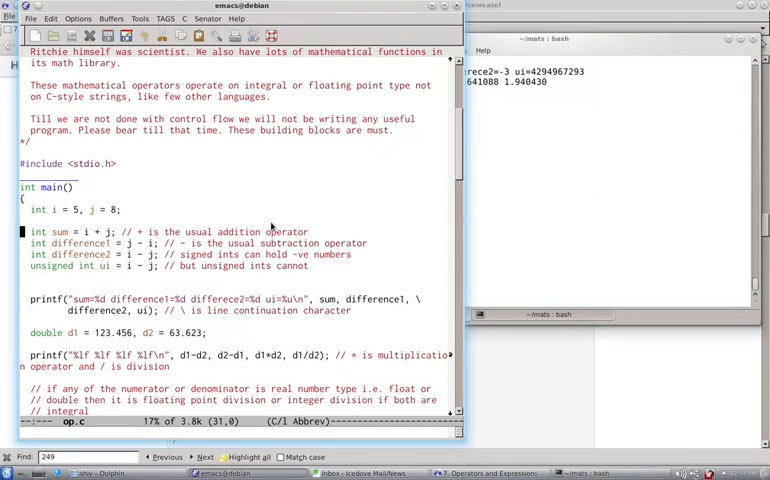
- Scroll op.c down to the division and modulus printf lines
scroll(down, 3)
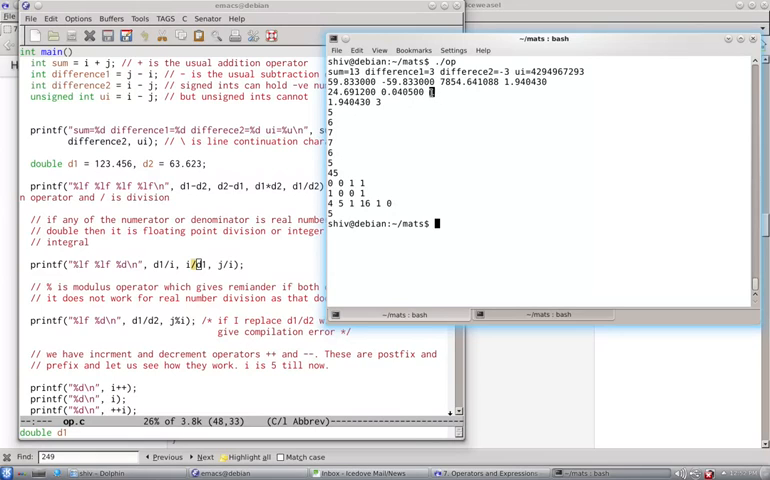
mouse_move(380, 164)
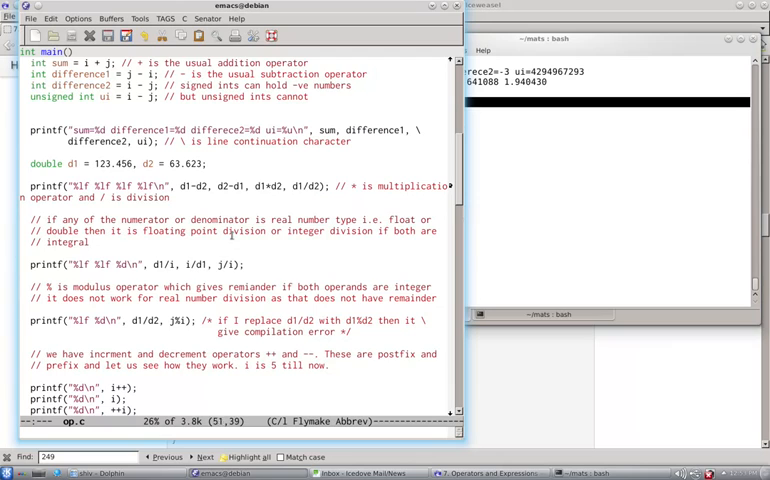
scroll(down, 3)
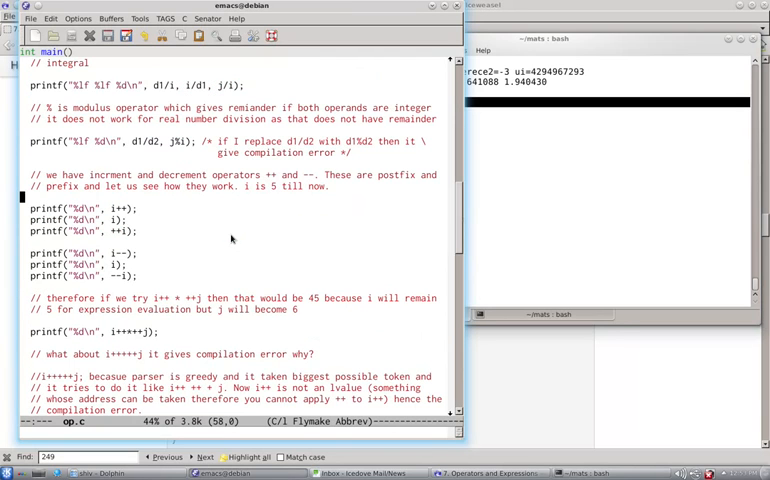
mouse_move(464, 178)
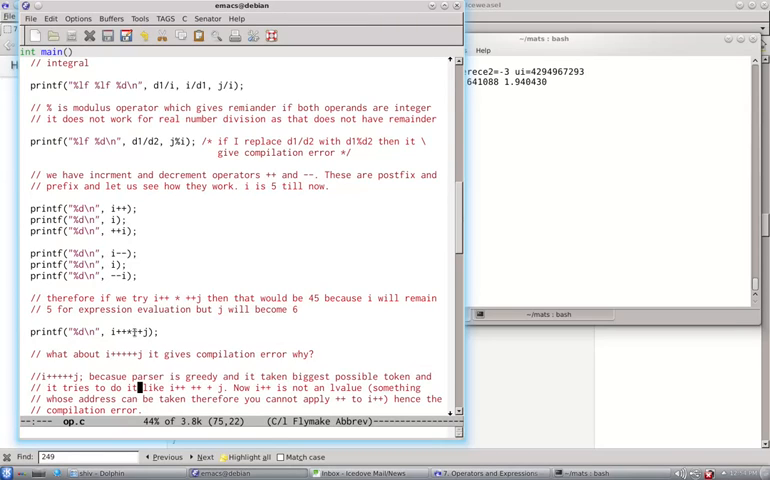
scroll(down, 3)
text(// will be wrong.)
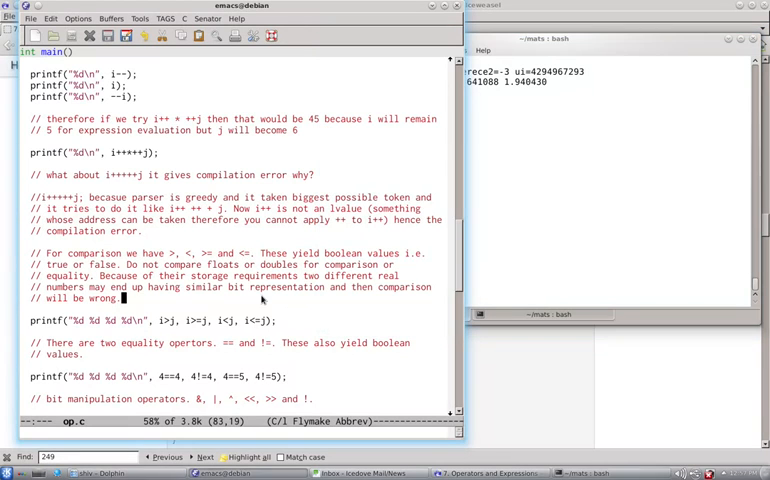
scroll(down, 3)
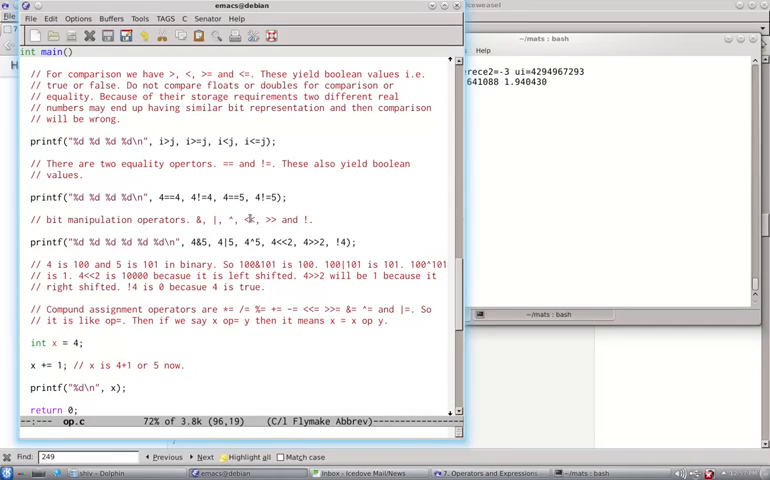
mouse_move(312, 220)
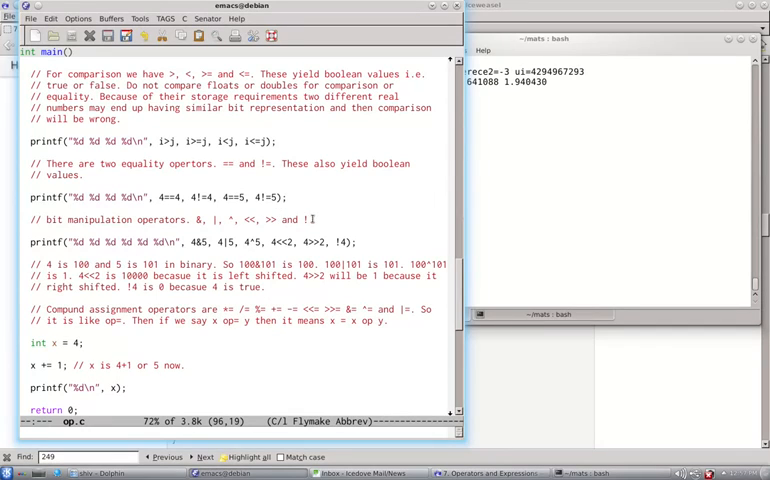
click(304, 220)
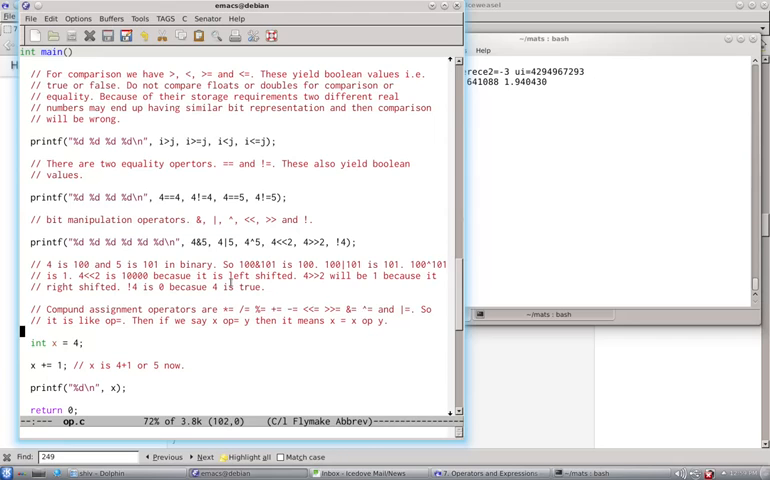
scroll(down, 3)
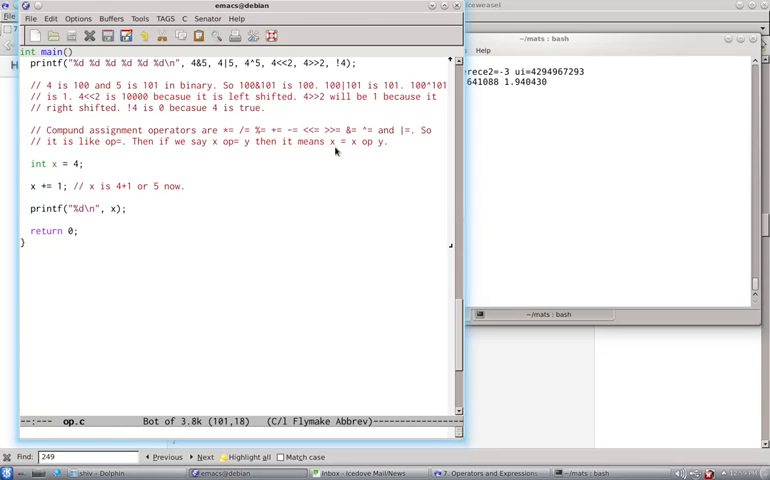
mouse_move(396, 148)
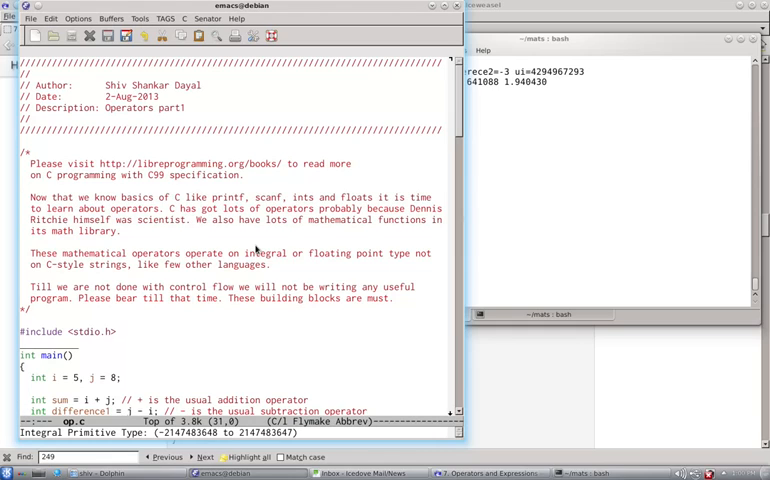
- Bring up the C99 Operators and Expressions chapter and scroll to 7.13 Grouping parentheses
click(240, 164)
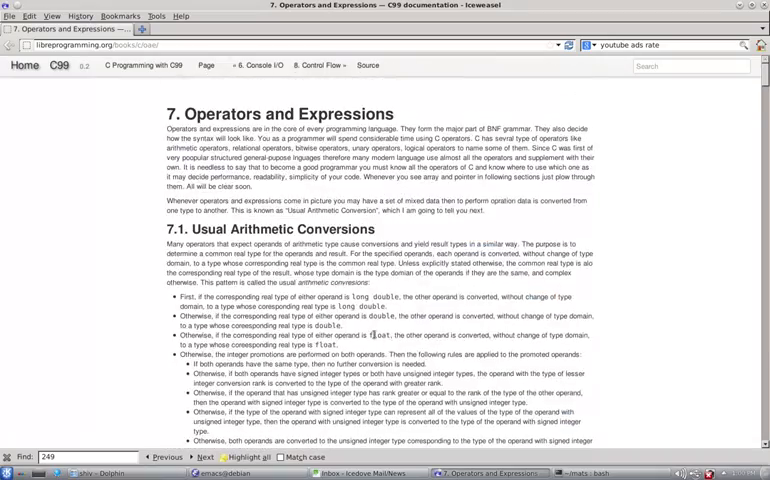
scroll(down, 3)
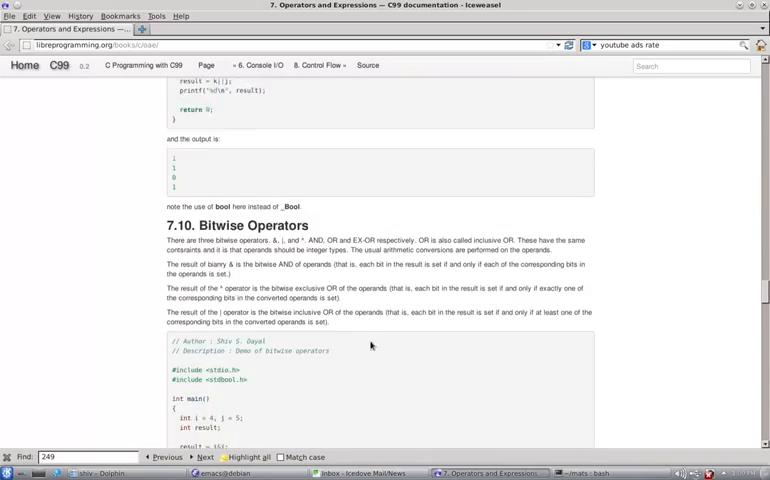
scroll(down, 3)
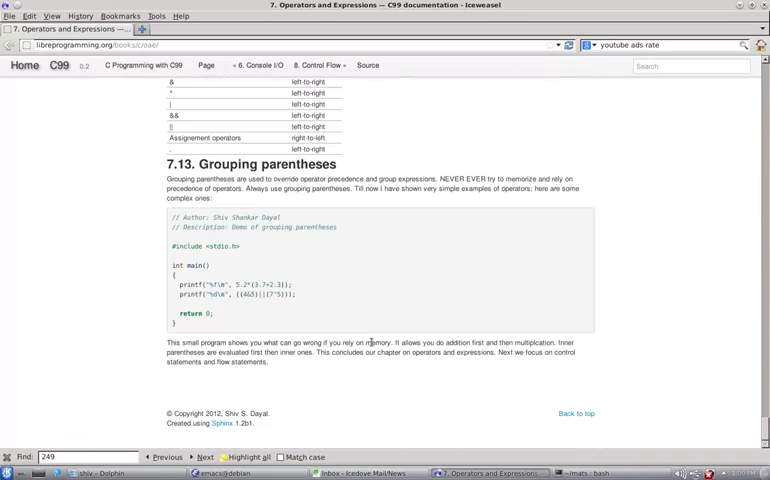
mouse_move(412, 424)
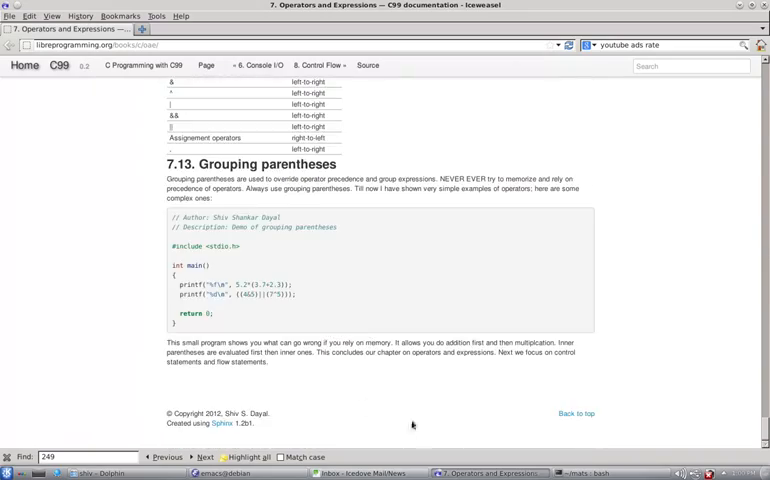
mouse_move(348, 420)
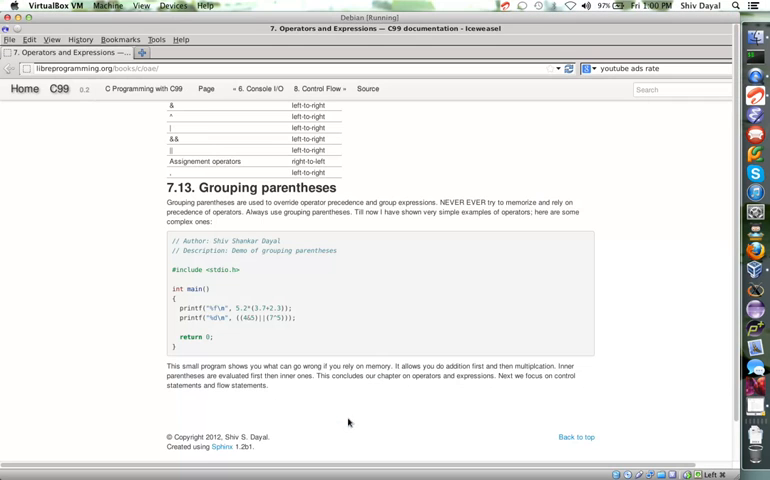
mouse_move(752, 84)
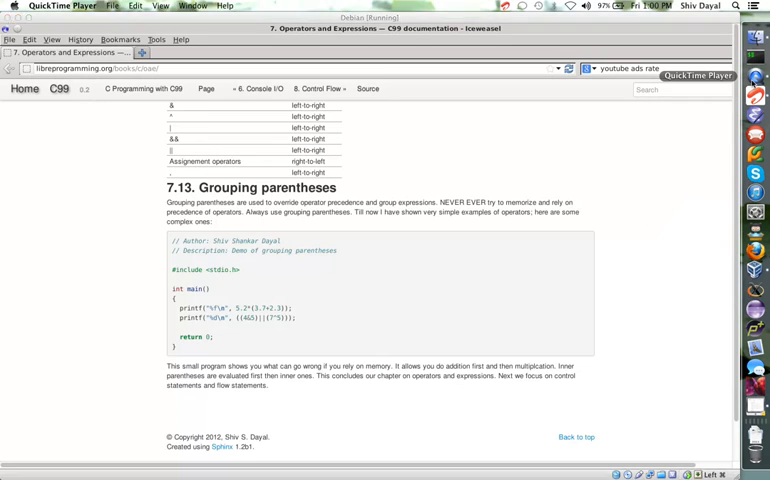